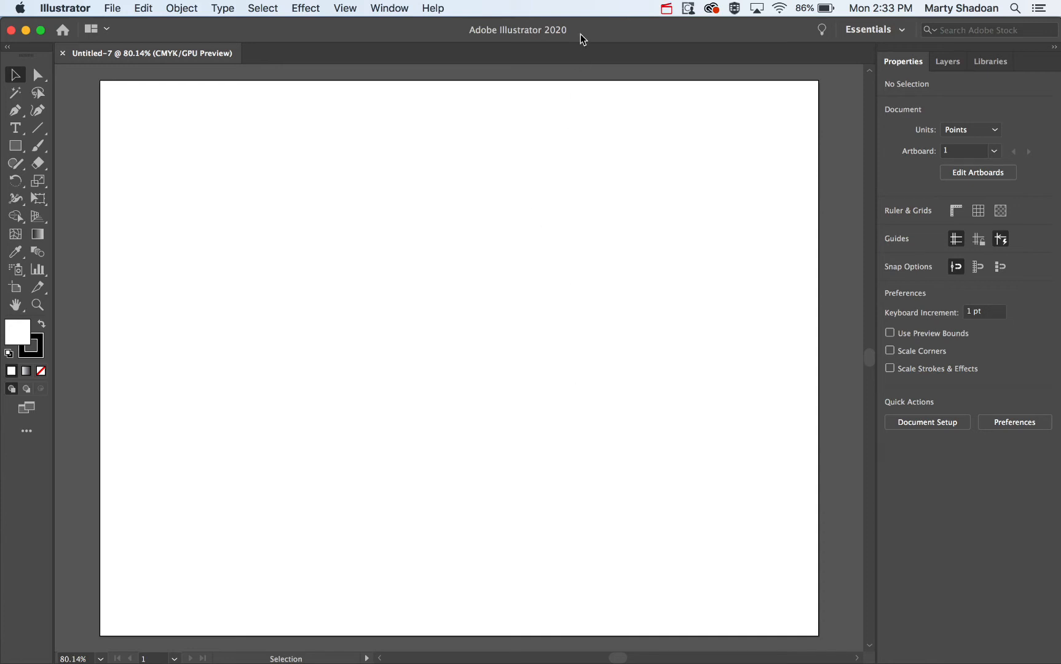
pyautogui.moveTo(192, 19)
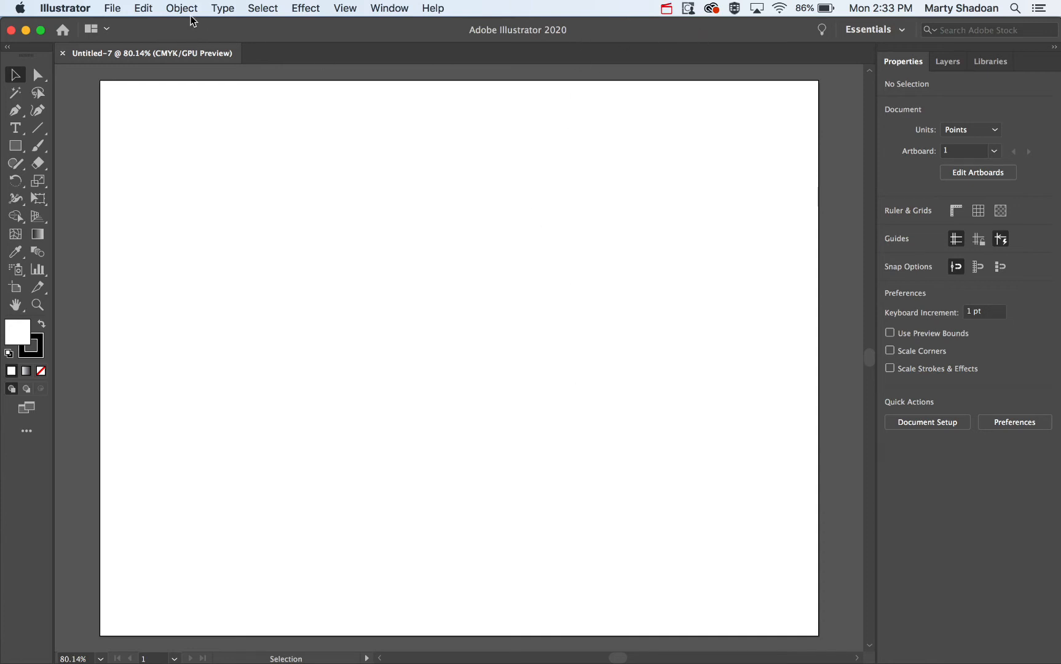
pyautogui.moveTo(395, 8)
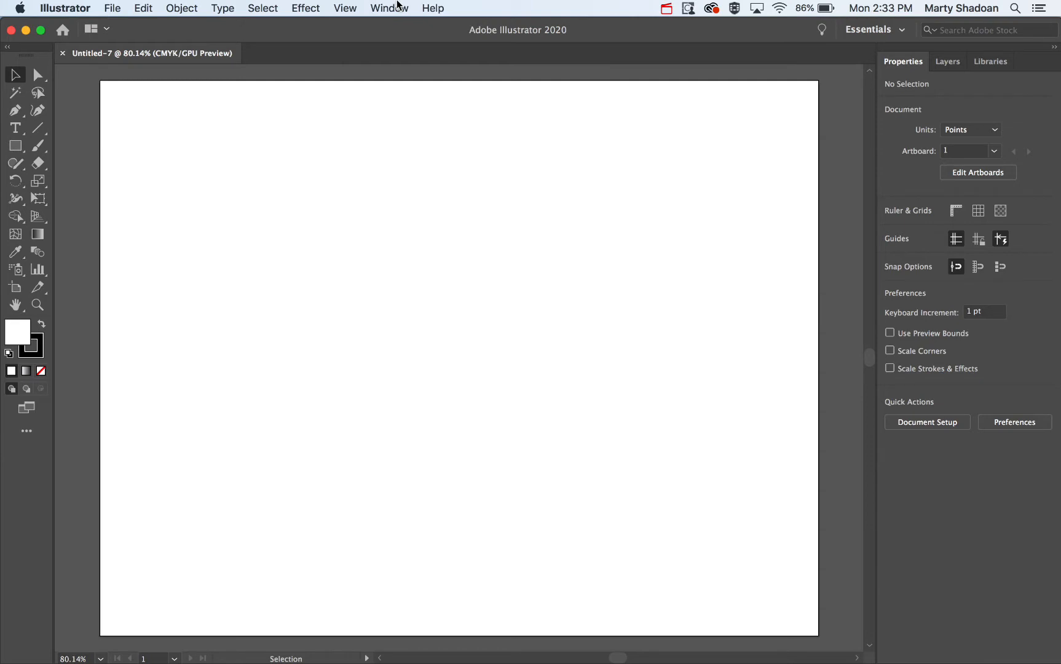
# - Show the Gradient panel and the Swatches and Color panels from the Window menu
pyautogui.click(389, 7)
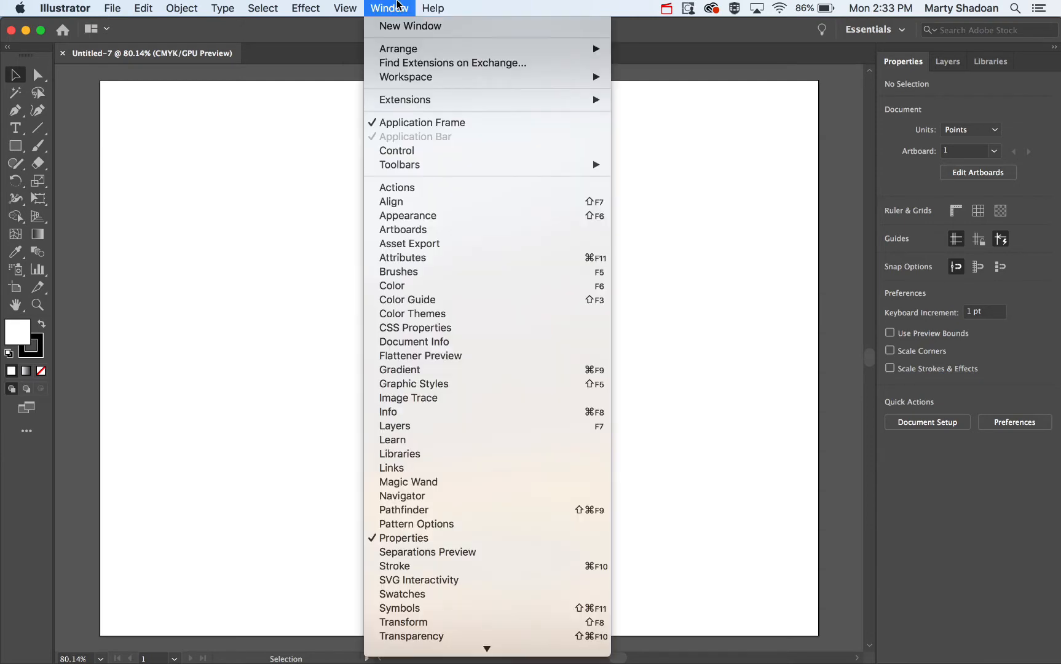
pyautogui.moveTo(419, 355)
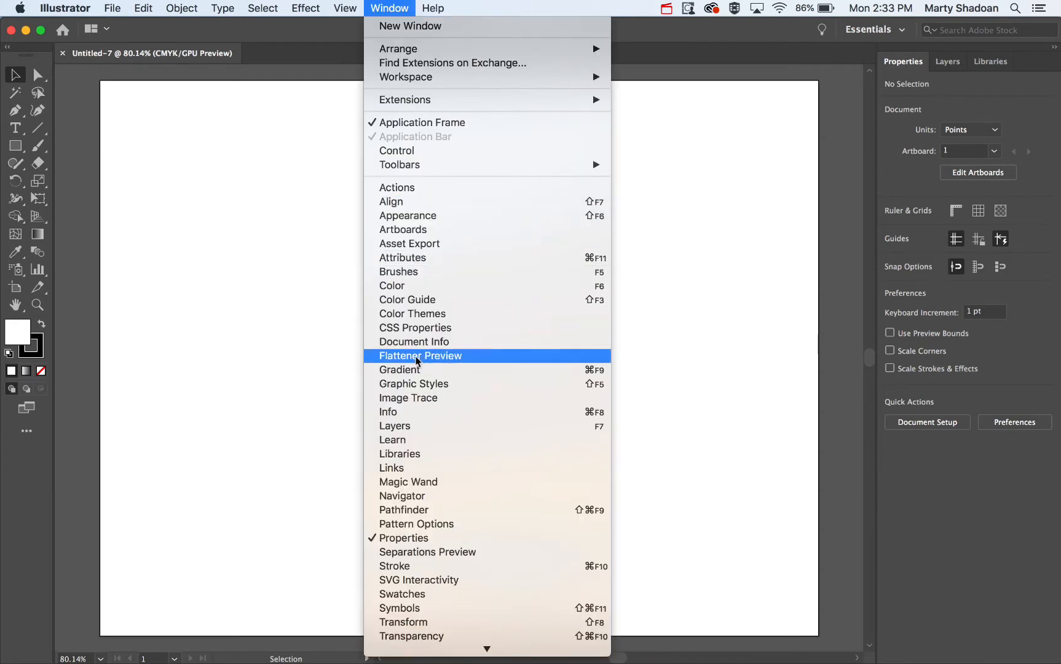
pyautogui.click(399, 370)
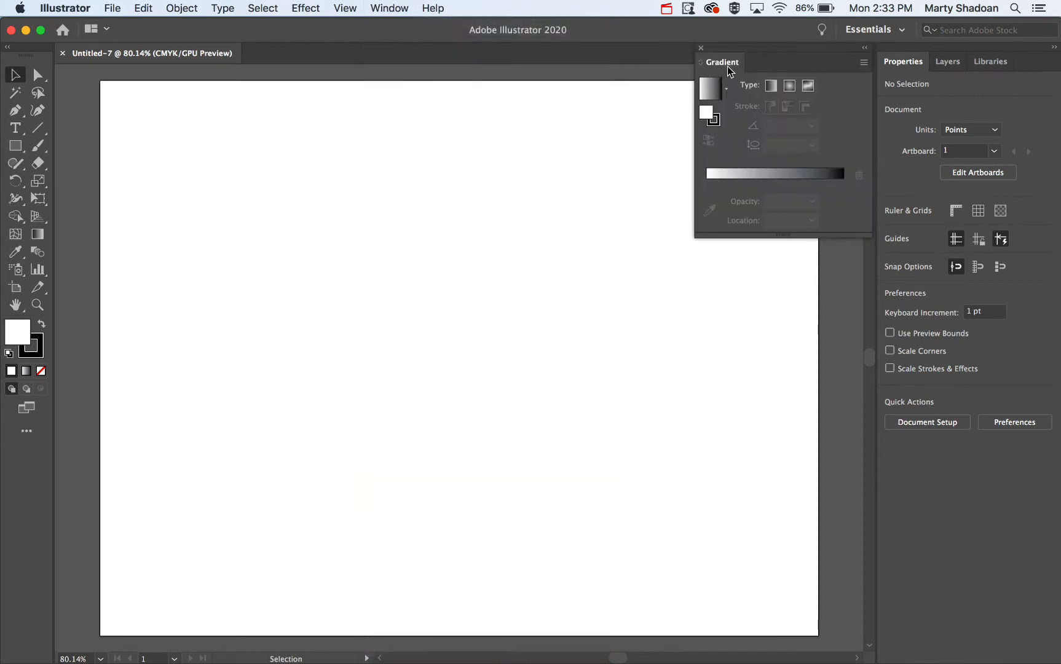
pyautogui.moveTo(389, 8)
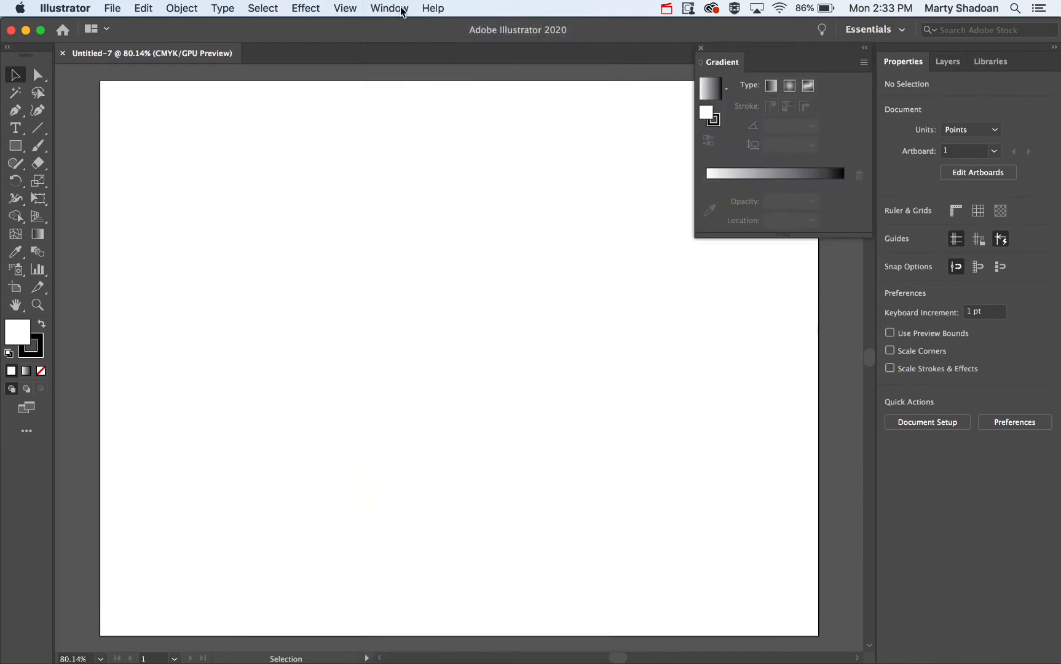
pyautogui.click(389, 8)
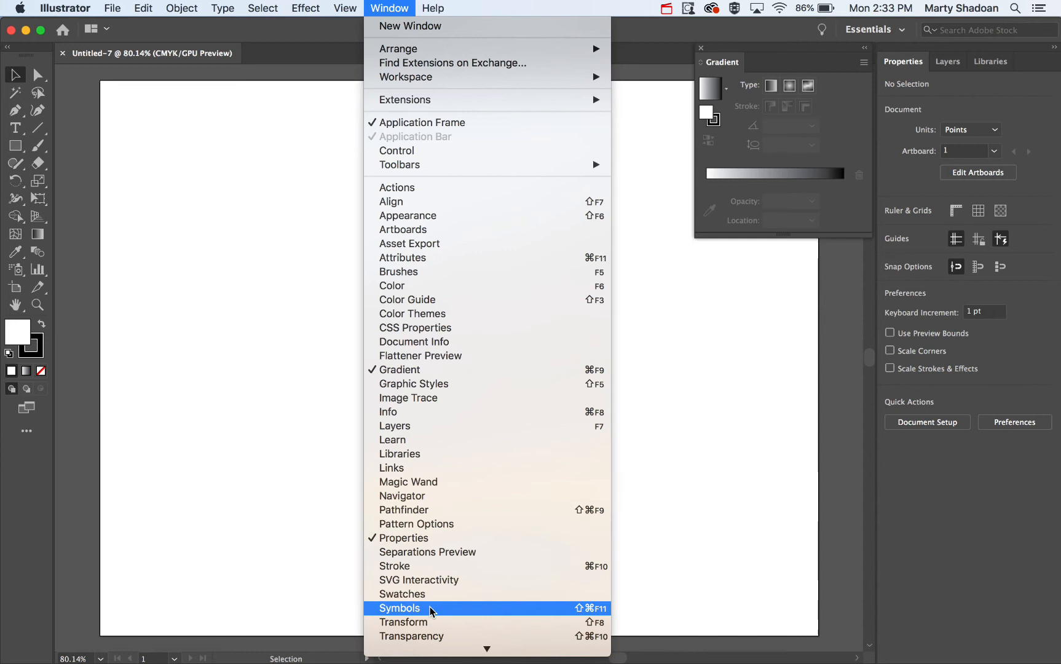
pyautogui.click(402, 593)
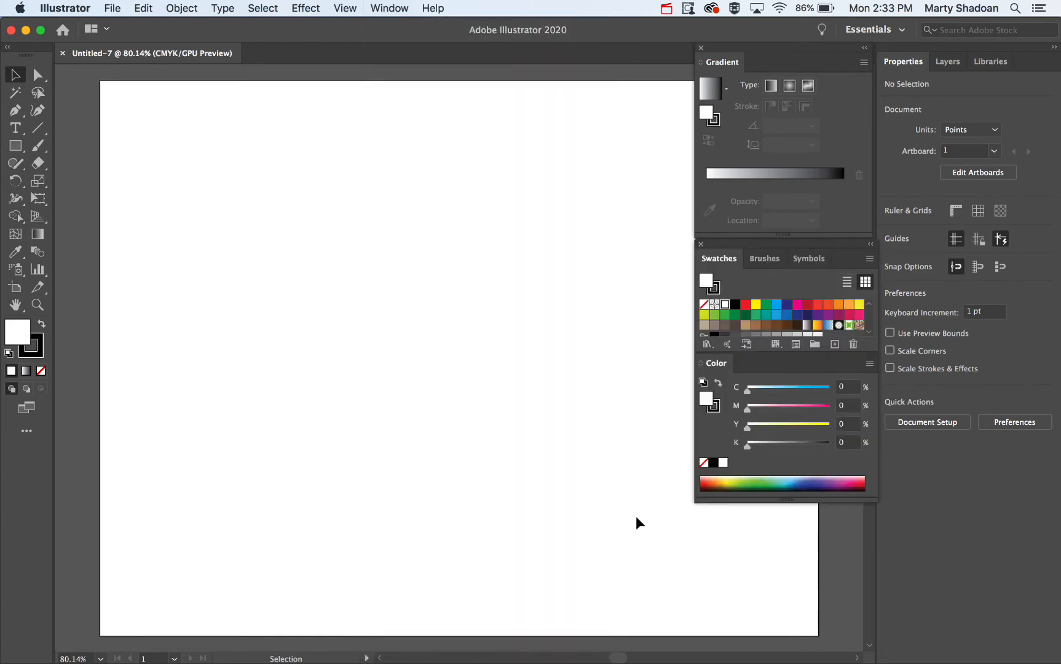
# - Draw a square, fill it with the default gradient, then try Radial and Freeform types
pyautogui.click(14, 145)
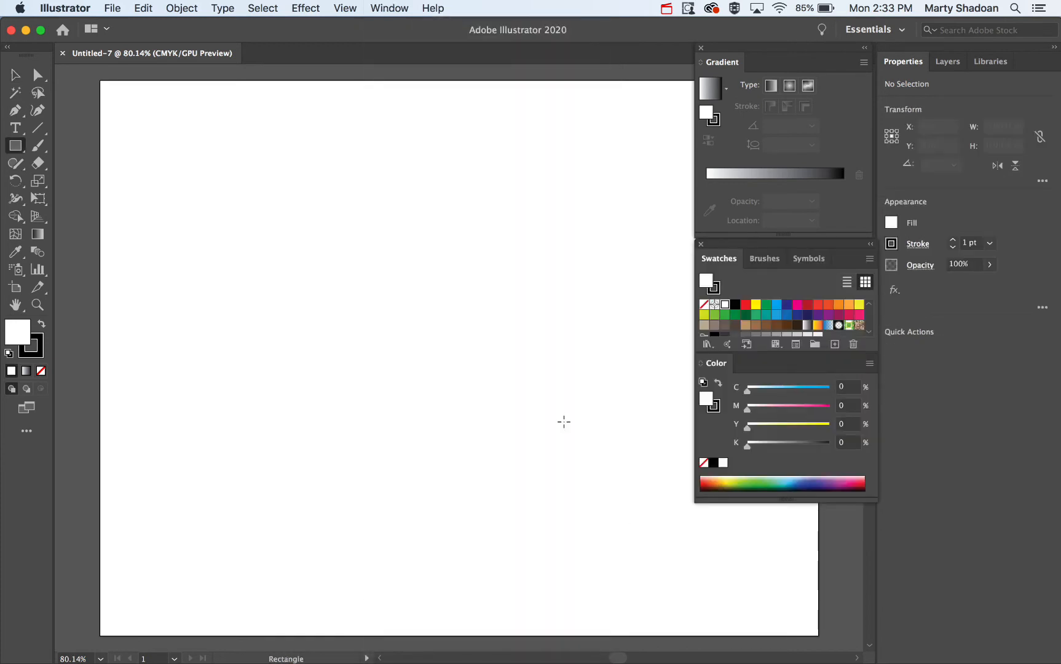
pyautogui.moveTo(345, 178)
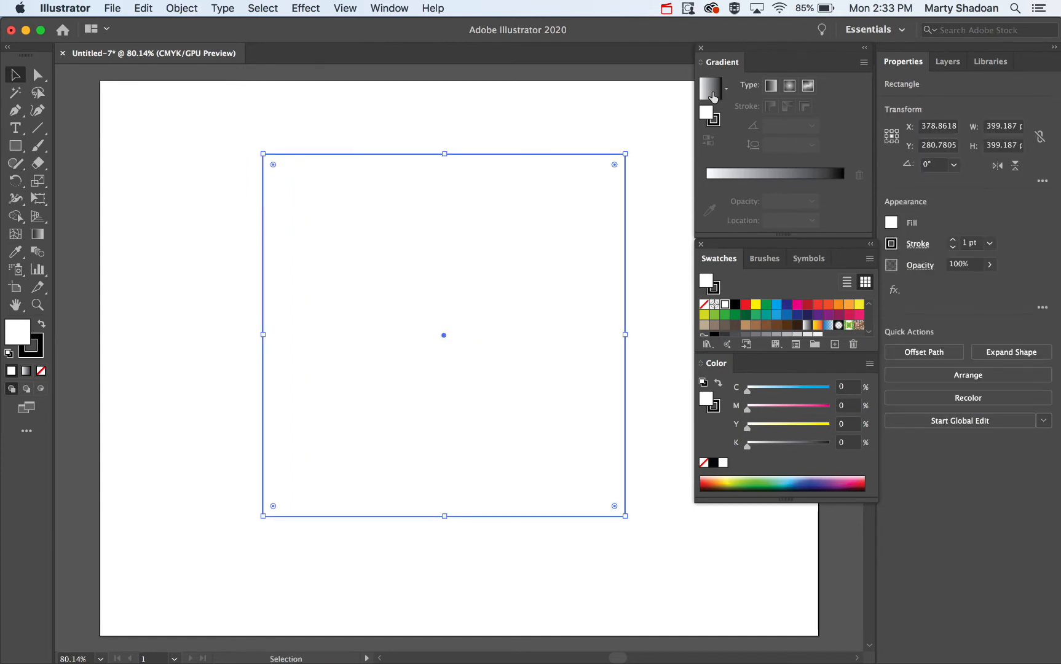
pyautogui.click(709, 89)
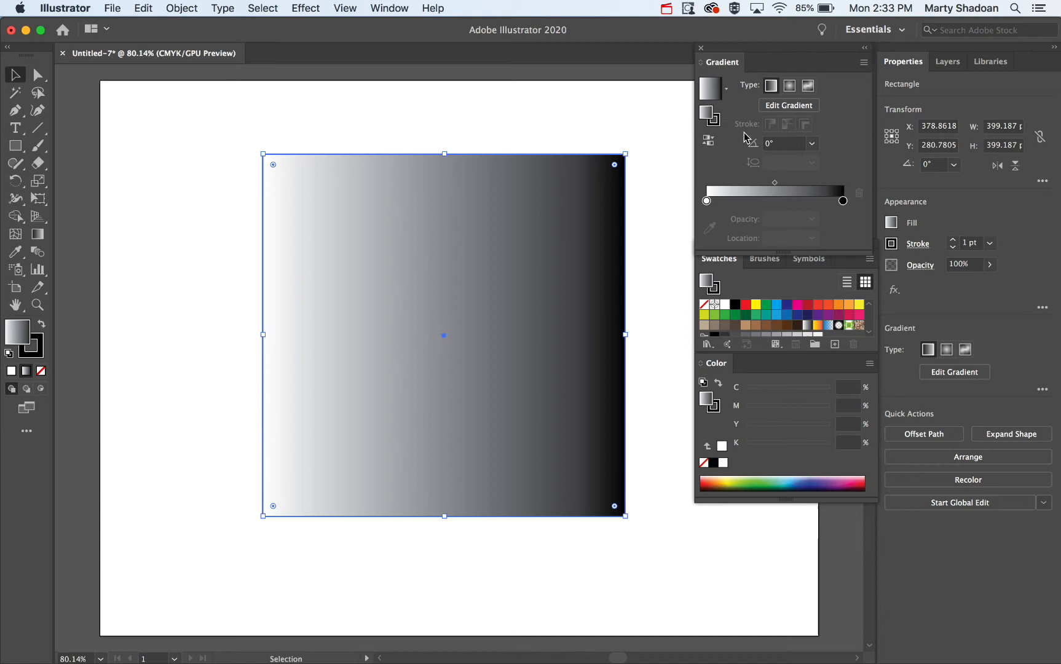
pyautogui.moveTo(831, 335)
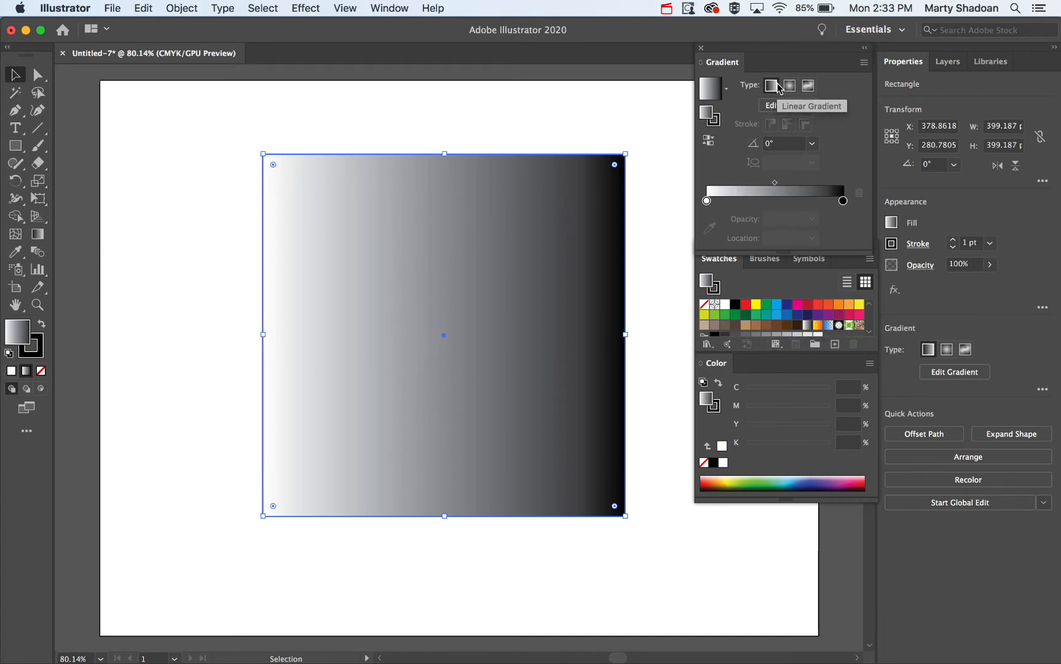
pyautogui.moveTo(788, 85)
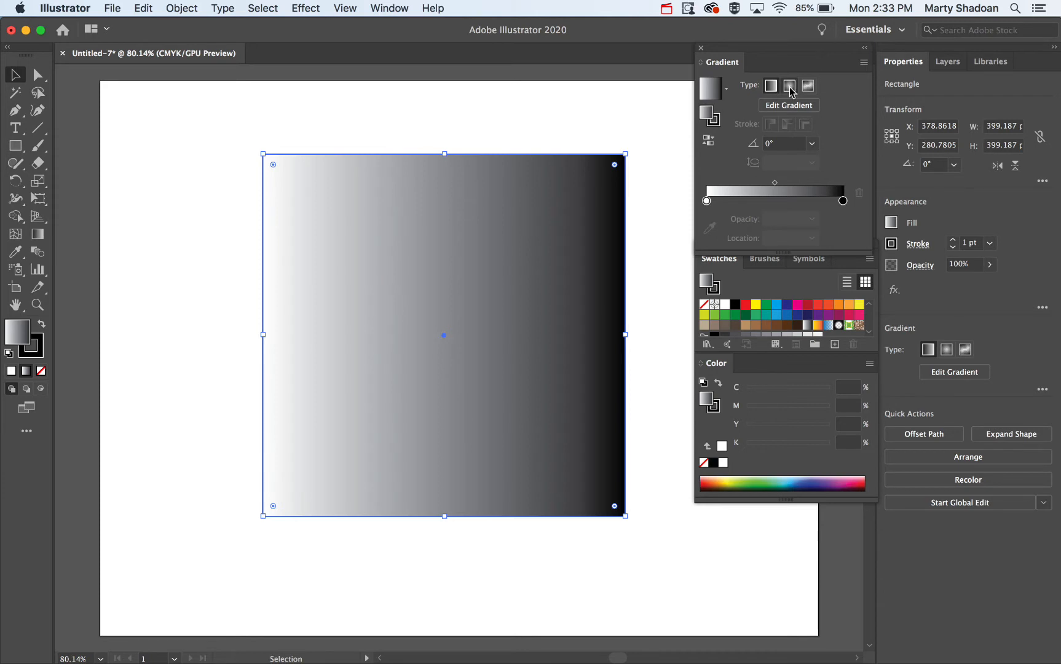
pyautogui.moveTo(808, 87)
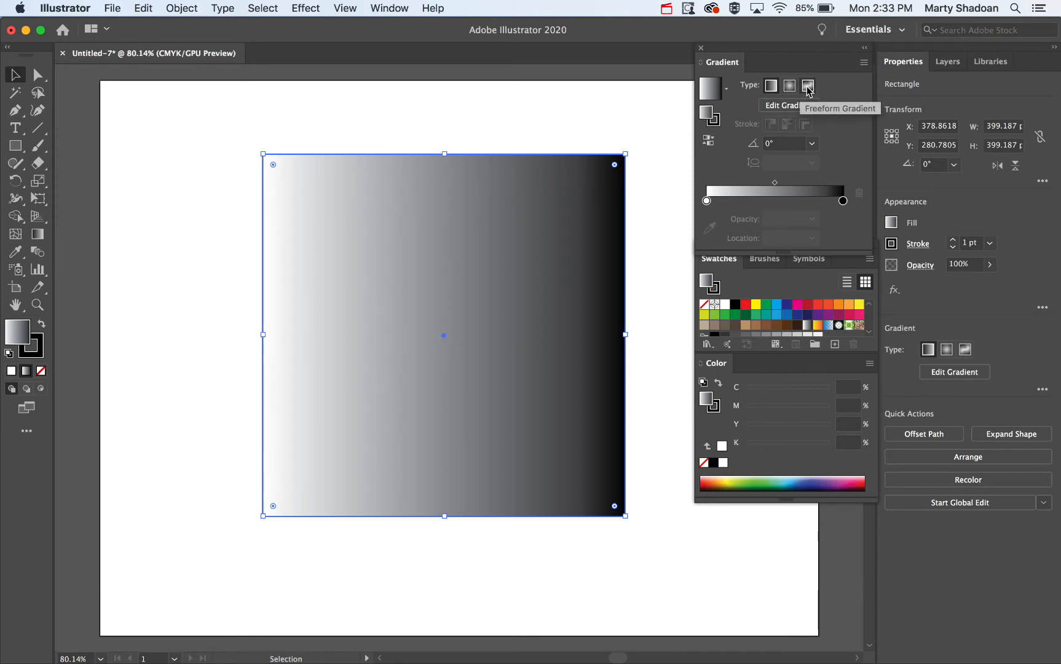
pyautogui.click(788, 85)
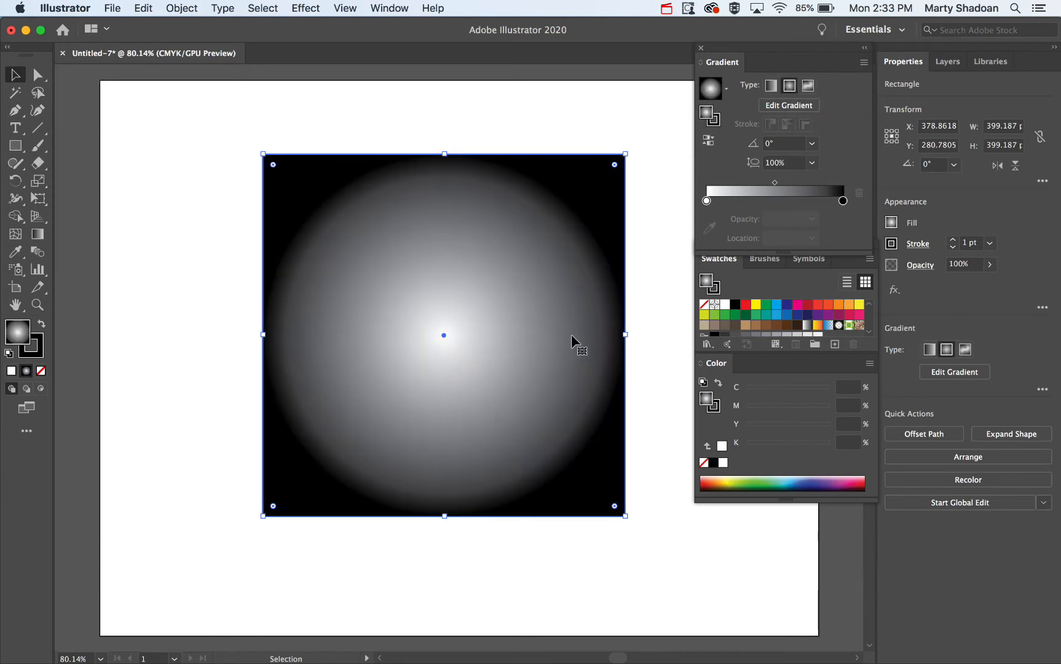
pyautogui.click(807, 86)
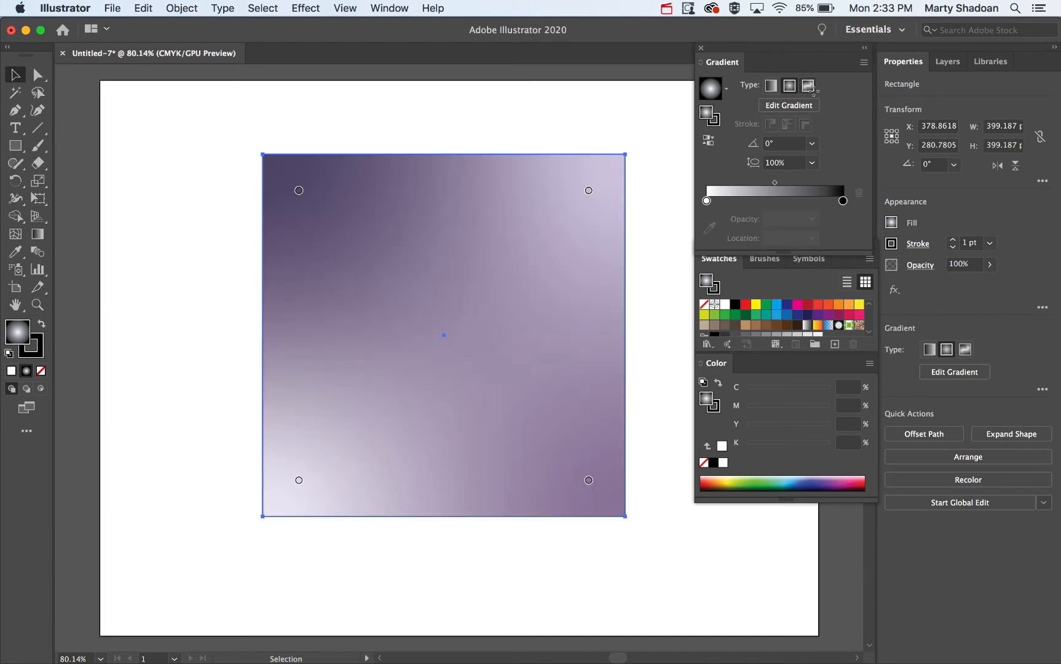
pyautogui.click(810, 85)
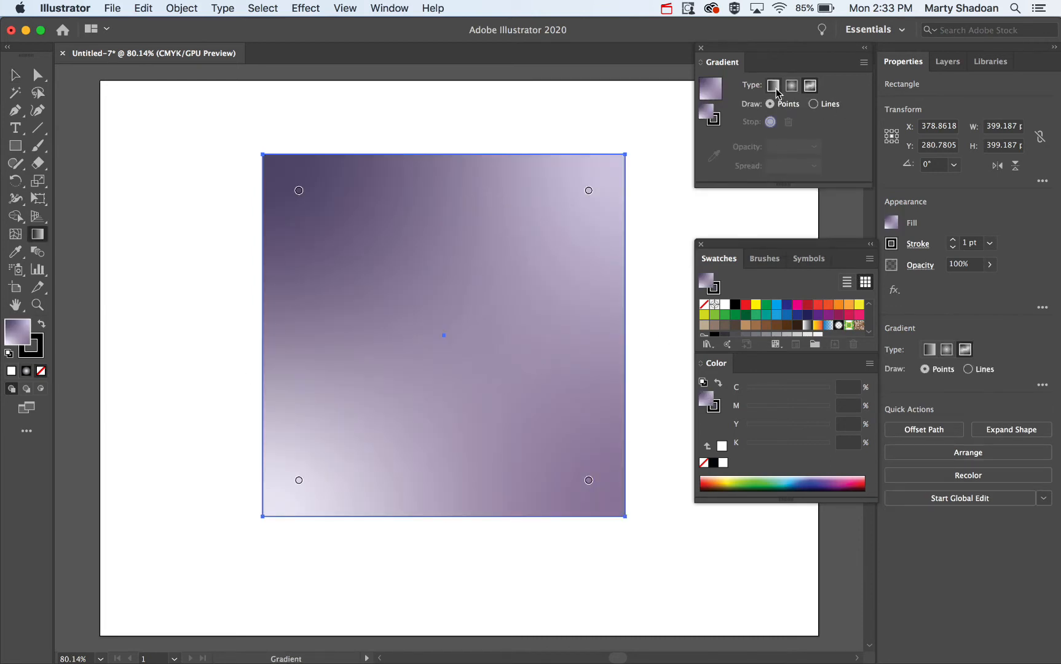
# - Return the square's fill to a white-to-black linear gradient
pyautogui.click(773, 85)
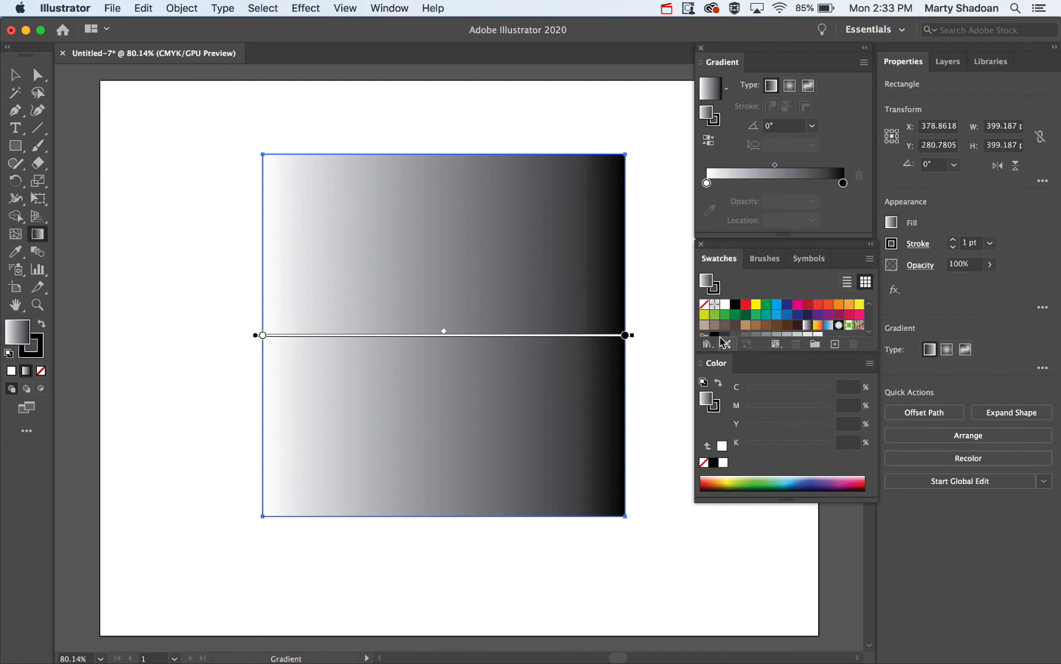
pyautogui.moveTo(744, 310)
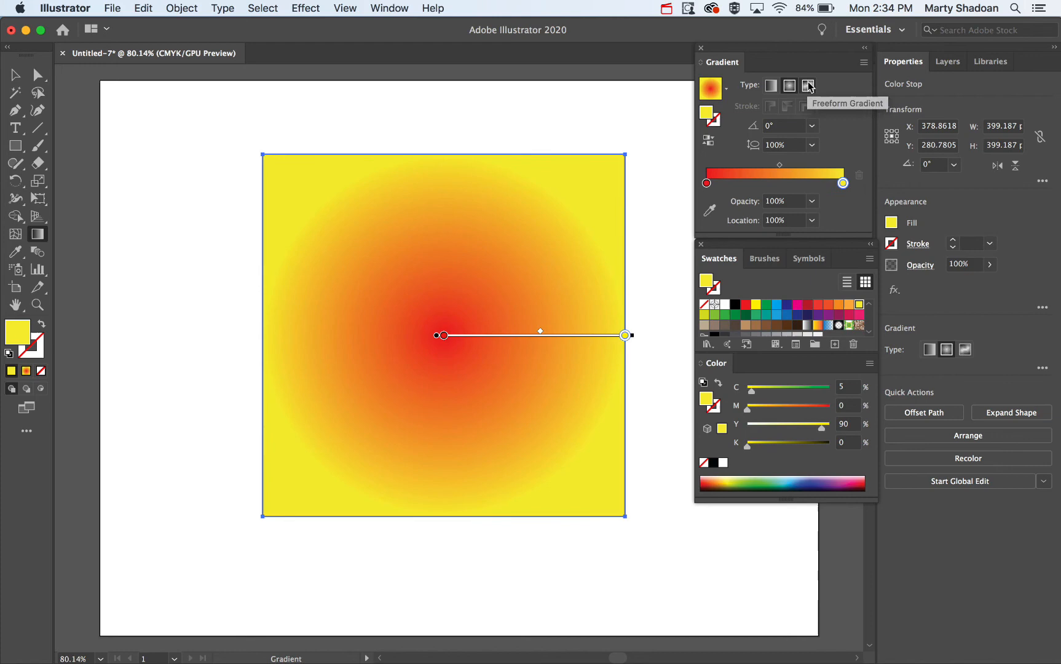
# - Make the fill a freeform gradient and give one colour point an orange swatch
pyautogui.click(808, 85)
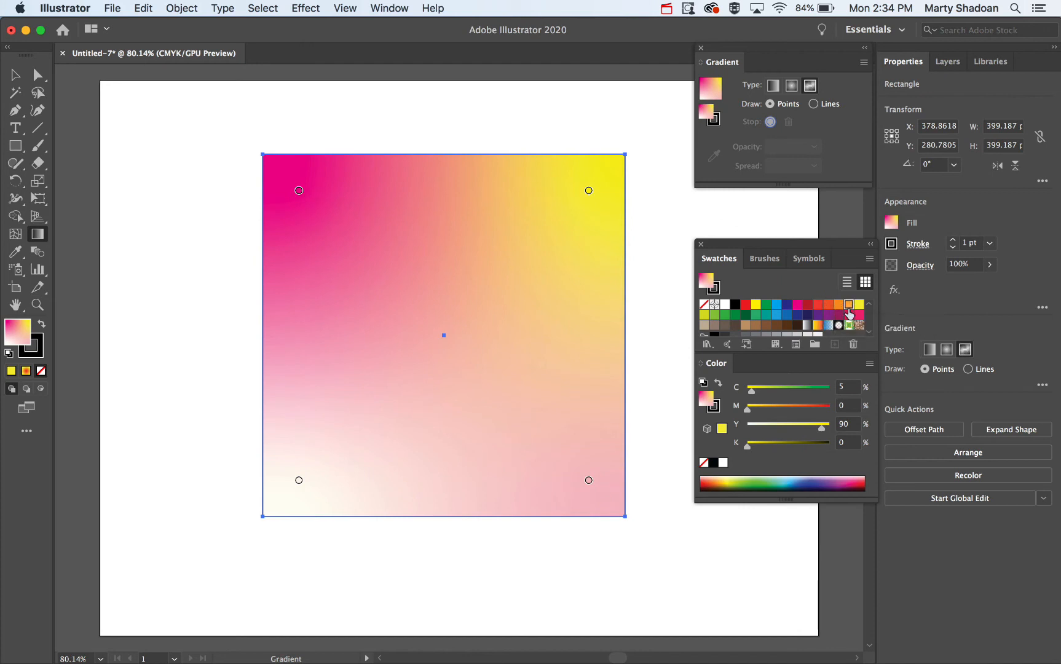
pyautogui.click(848, 310)
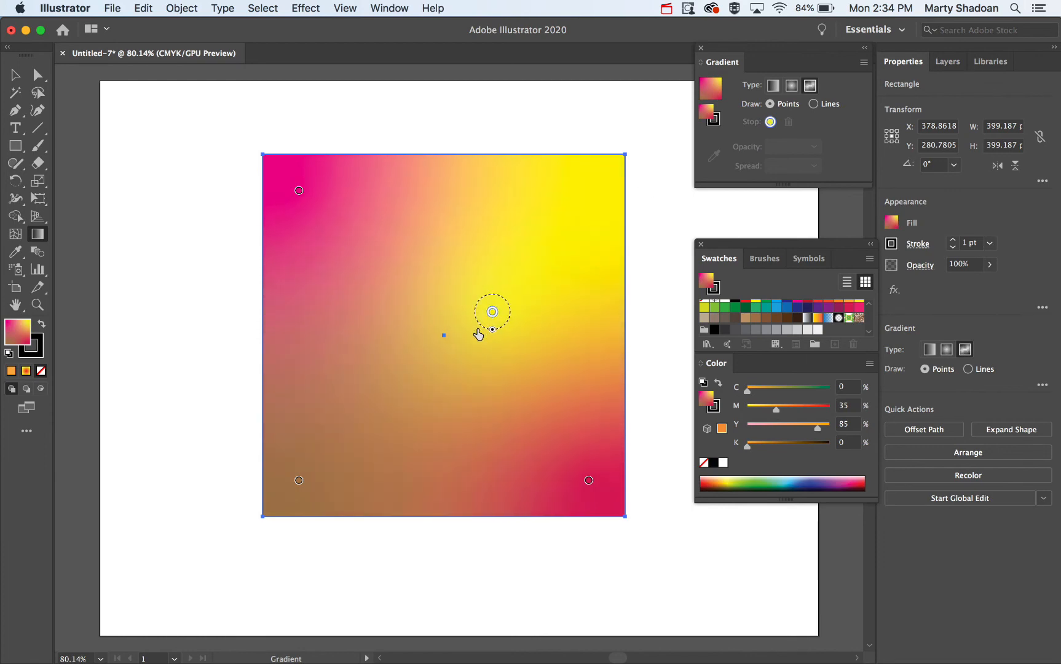
pyautogui.click(317, 204)
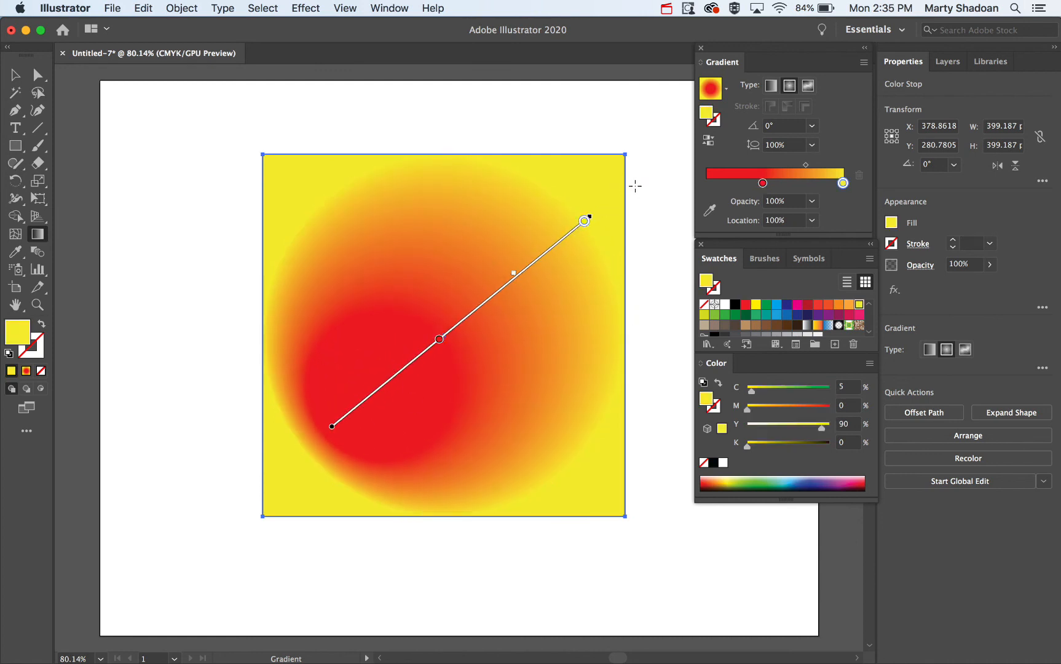
# - Deselect the square with the Selection tool to view the finished red-to-yellow radial gradient
pyautogui.click(15, 76)
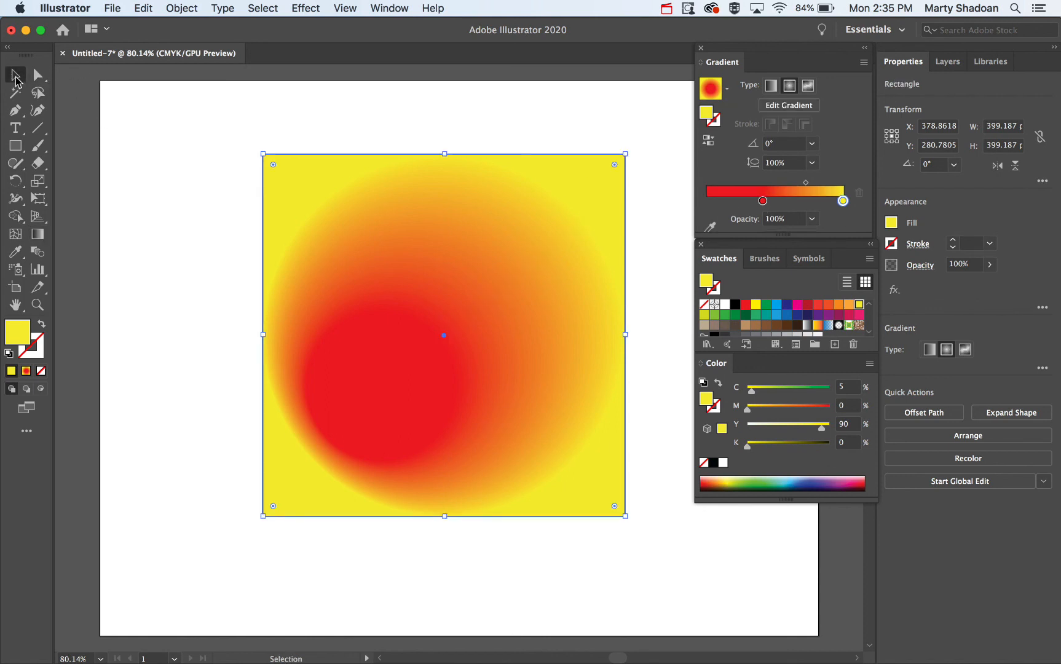
pyautogui.click(612, 142)
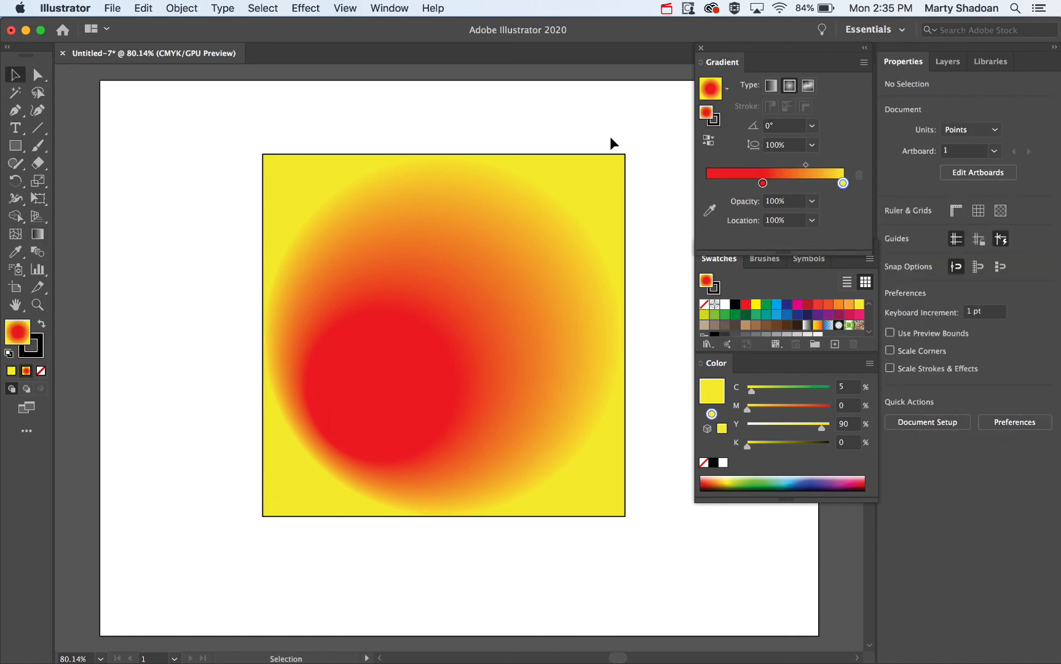